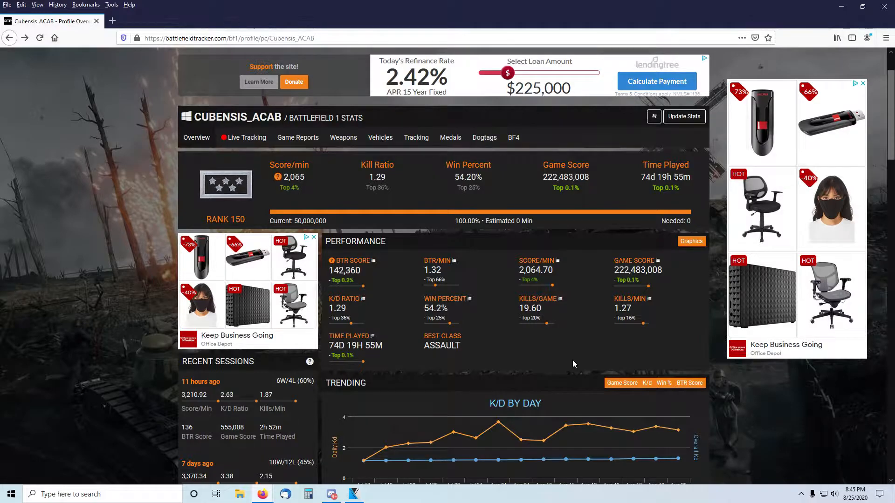
pyautogui.moveTo(520, 347)
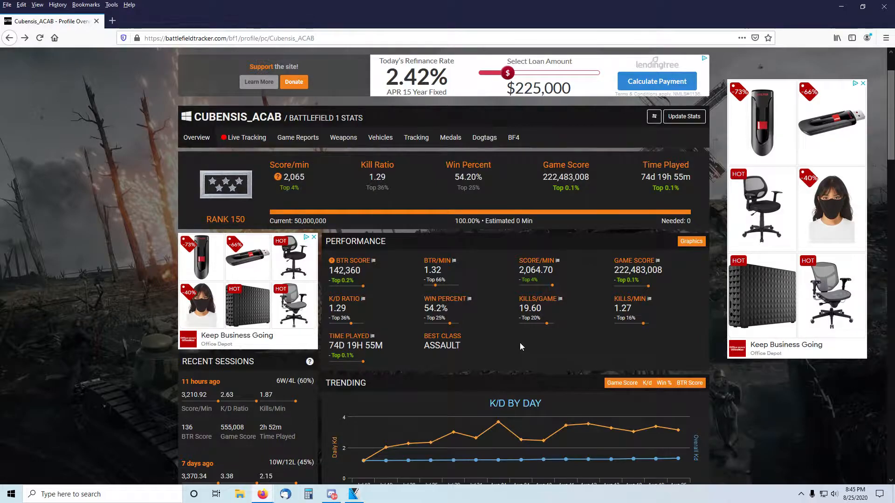
pyautogui.moveTo(560, 362)
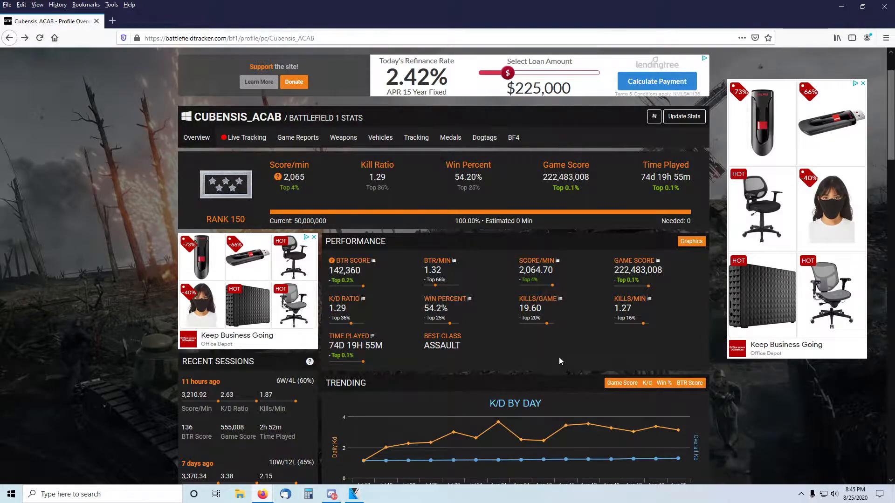
pyautogui.moveTo(567, 366)
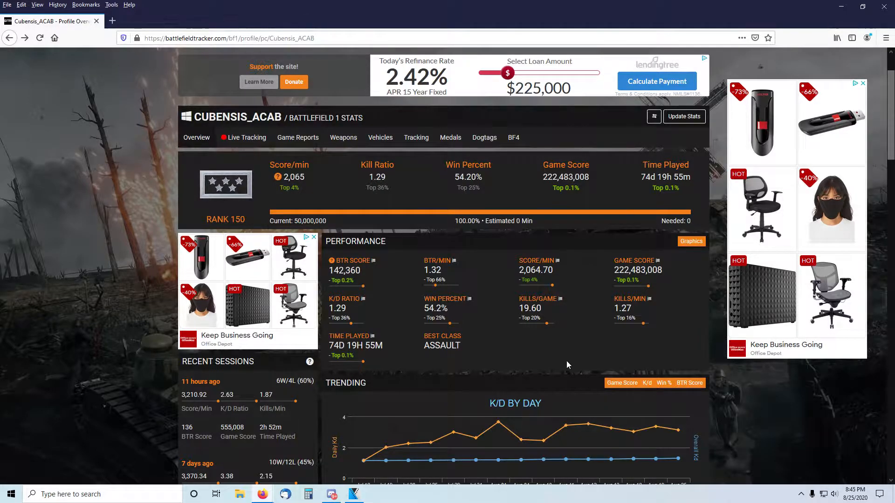
pyautogui.moveTo(626, 200)
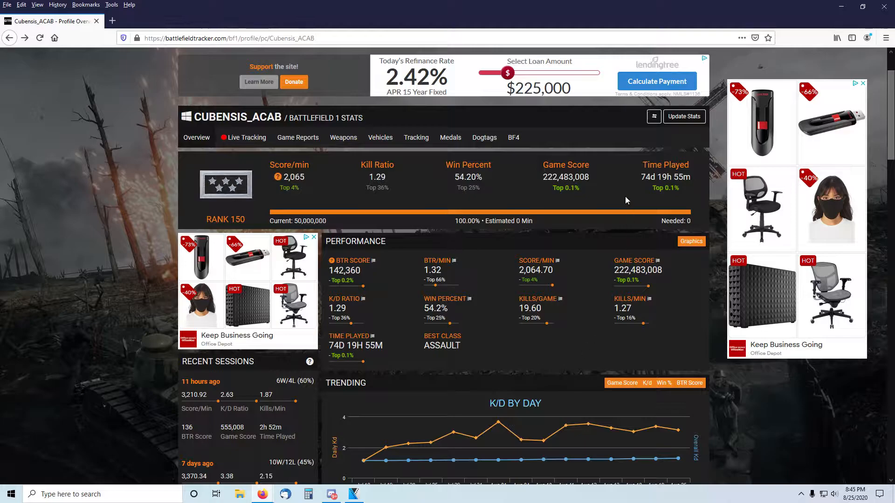
pyautogui.moveTo(640, 195)
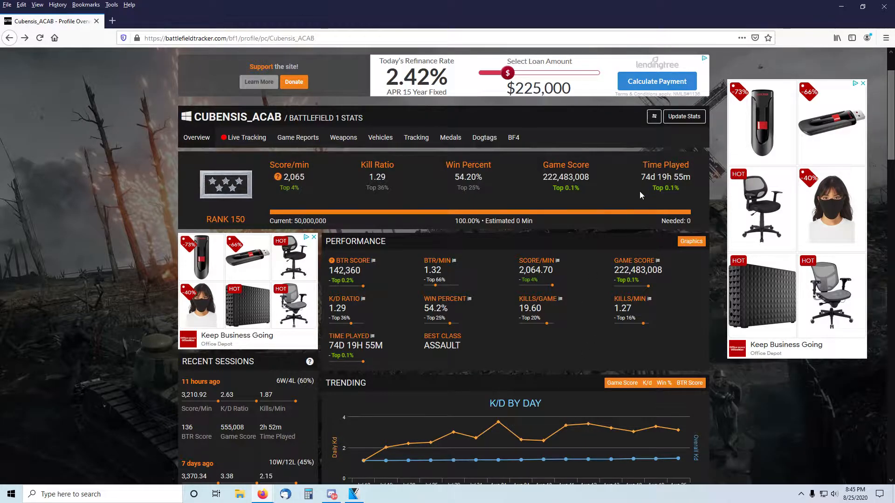
pyautogui.moveTo(637, 199)
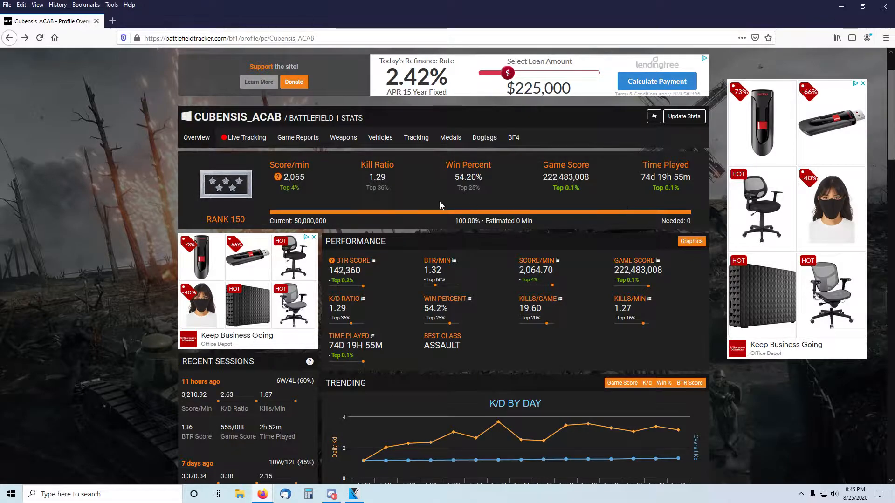
pyautogui.moveTo(421, 418)
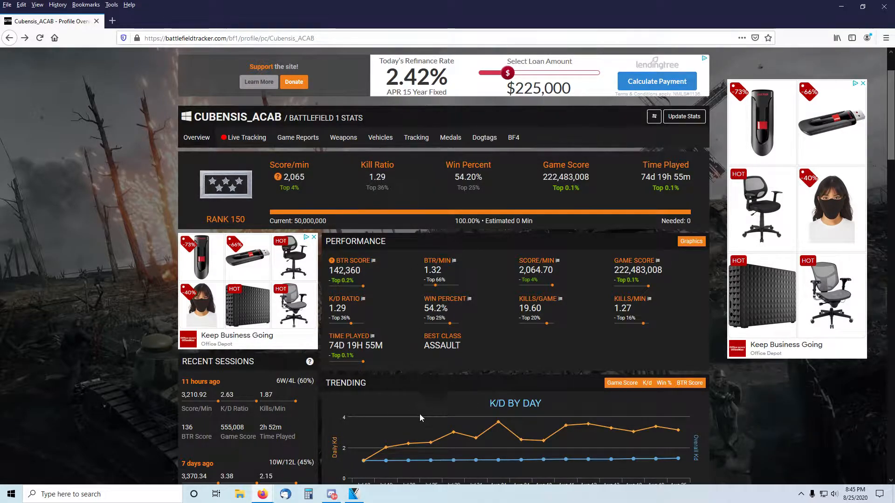
# Scroll down to bring the full Trending K/D by Day chart into view.
pyautogui.scroll(-3)
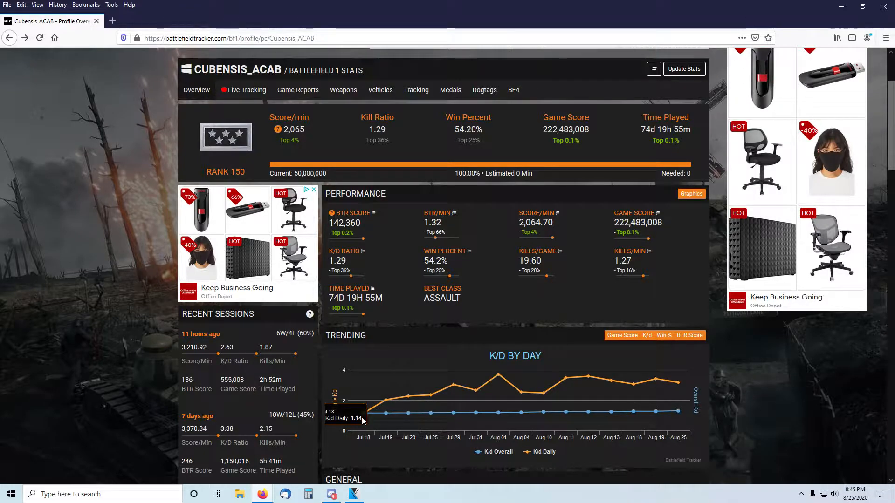
pyautogui.moveTo(648, 147)
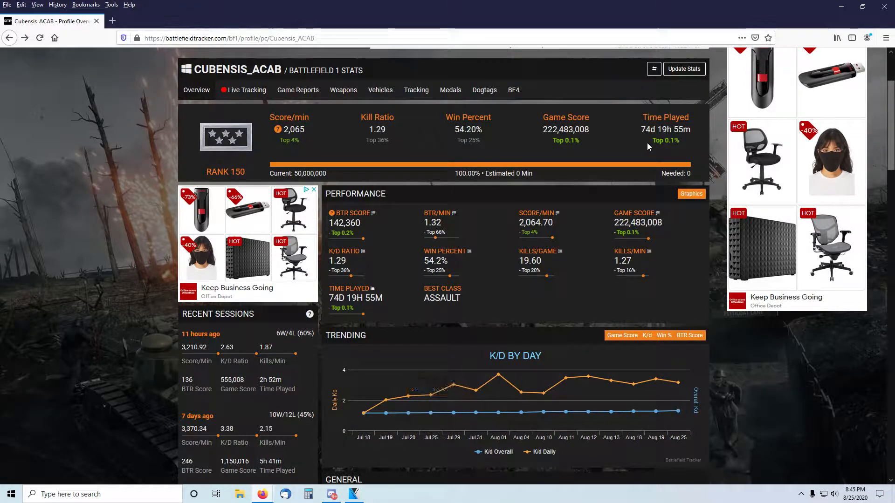
pyautogui.moveTo(364, 412)
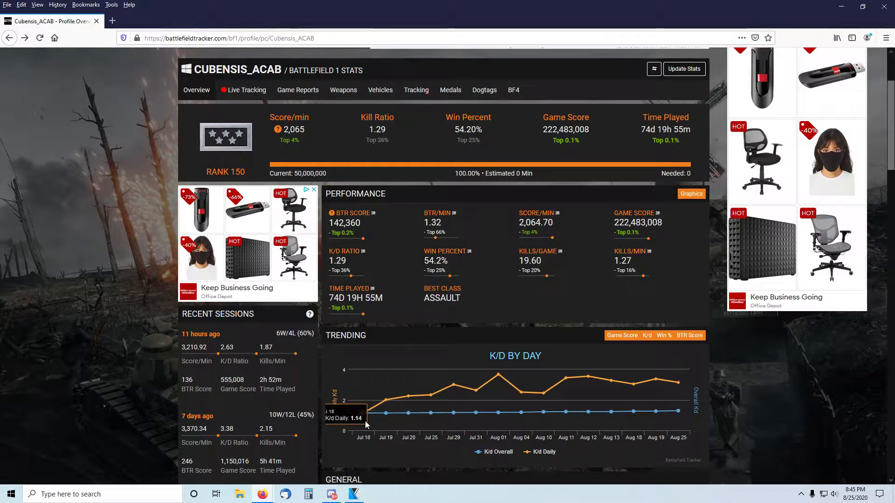
pyautogui.moveTo(418, 401)
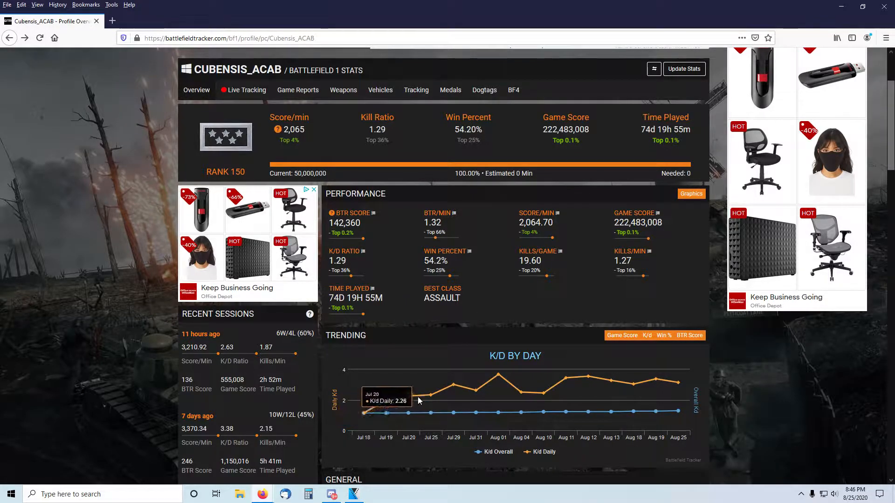
pyautogui.moveTo(503, 387)
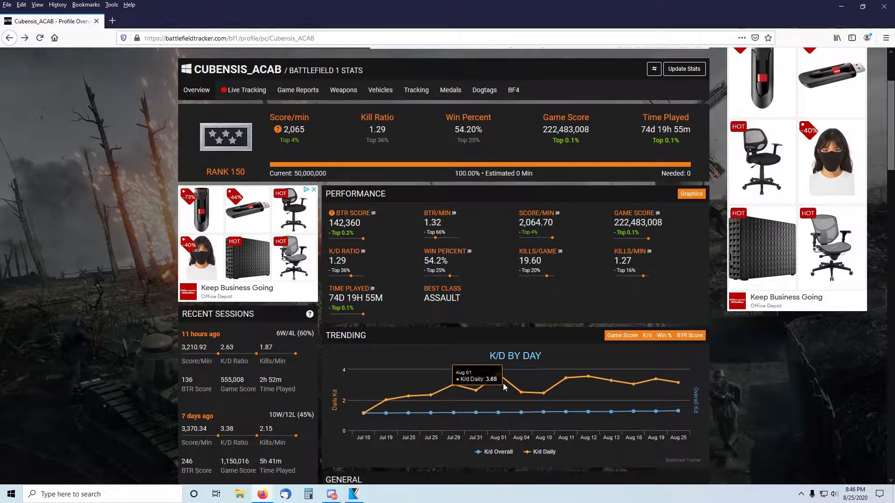
pyautogui.moveTo(474, 395)
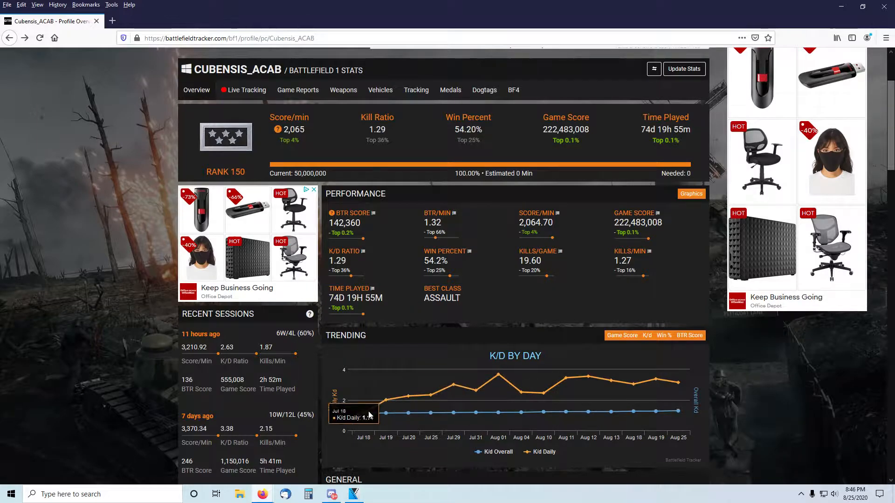
pyautogui.moveTo(604, 412)
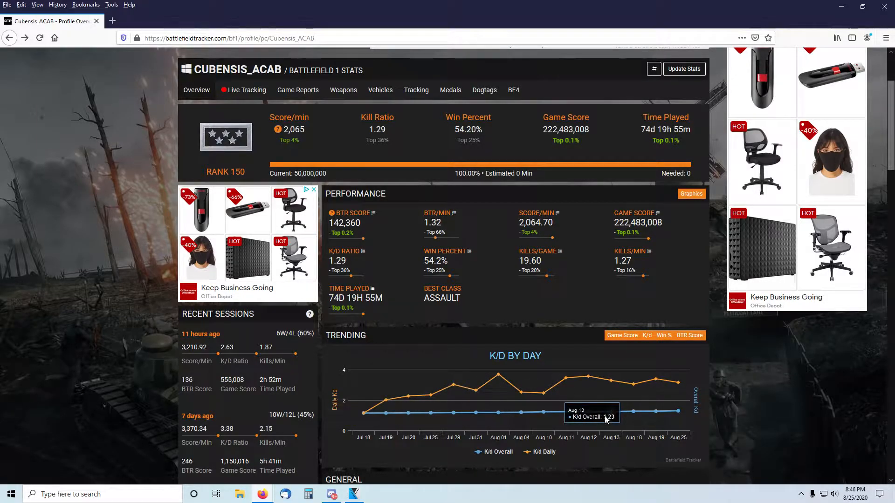
pyautogui.moveTo(632, 372)
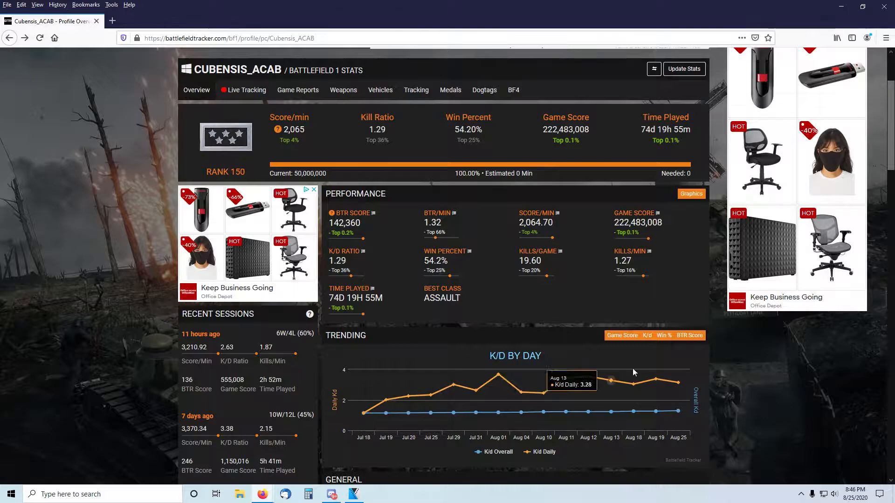
pyautogui.moveTo(636, 371)
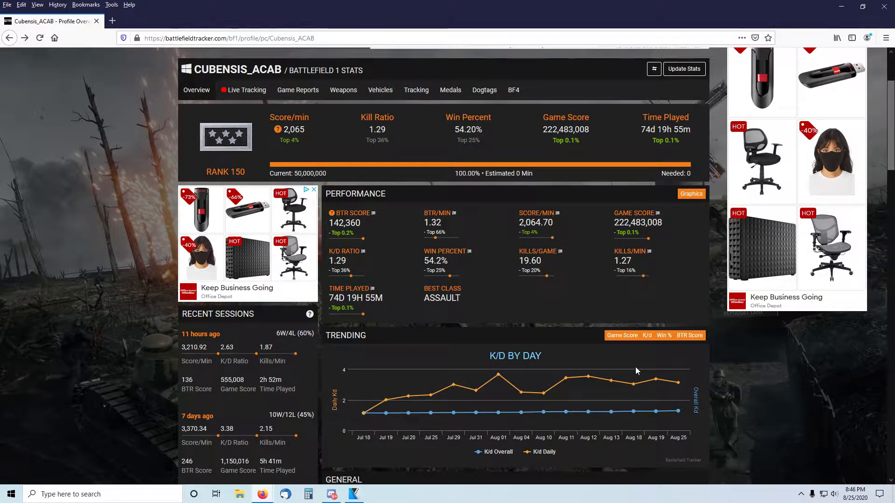
pyautogui.moveTo(387, 407)
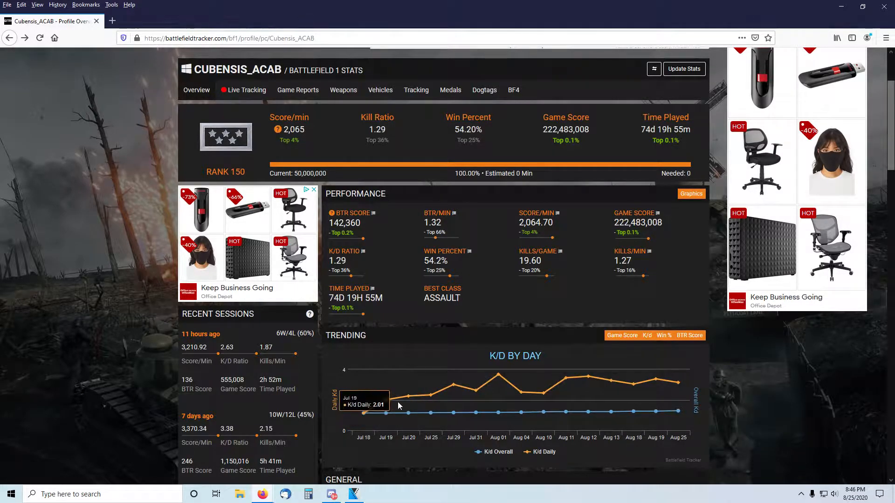
pyautogui.moveTo(498, 376)
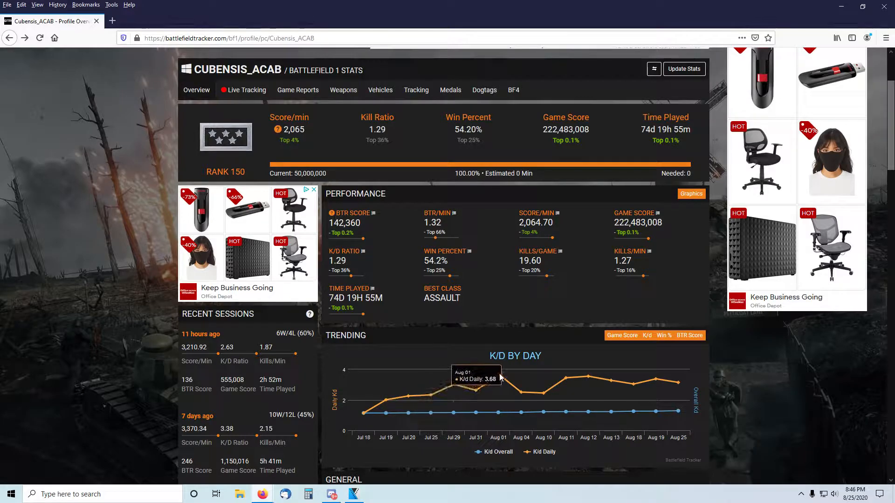
# Scroll through General, Objective and Infantry Kills stats, then back up to the K/D chart.
pyautogui.scroll(-3)
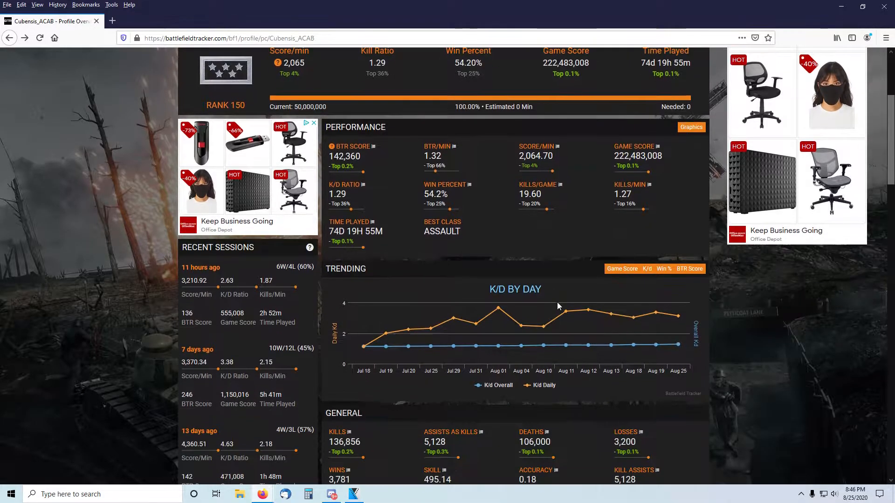
pyautogui.scroll(-3)
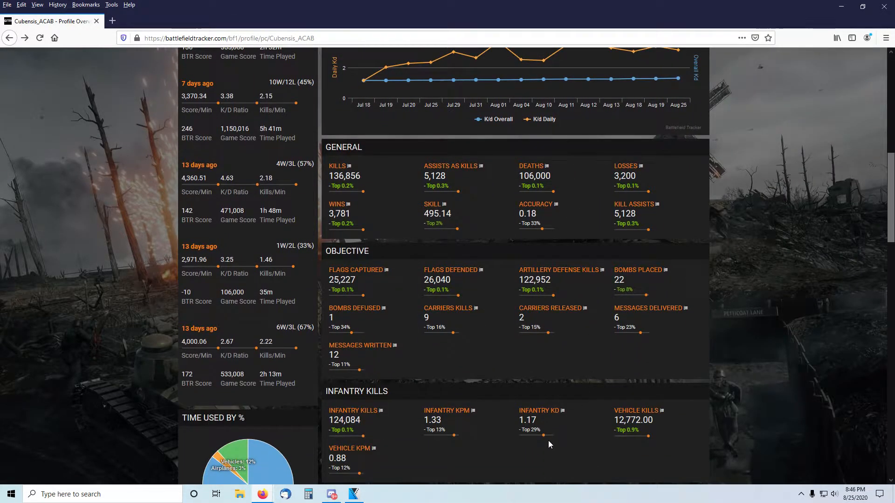
pyautogui.scroll(3)
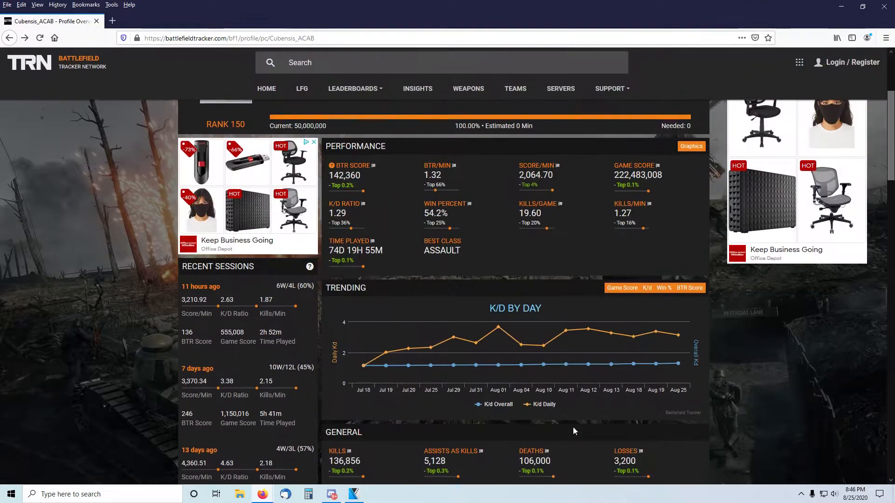
pyautogui.moveTo(362, 365)
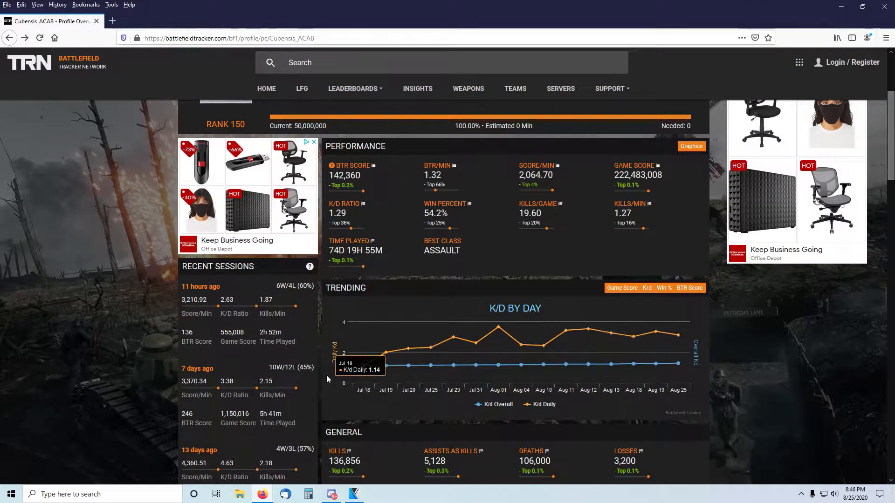
pyautogui.moveTo(526, 202)
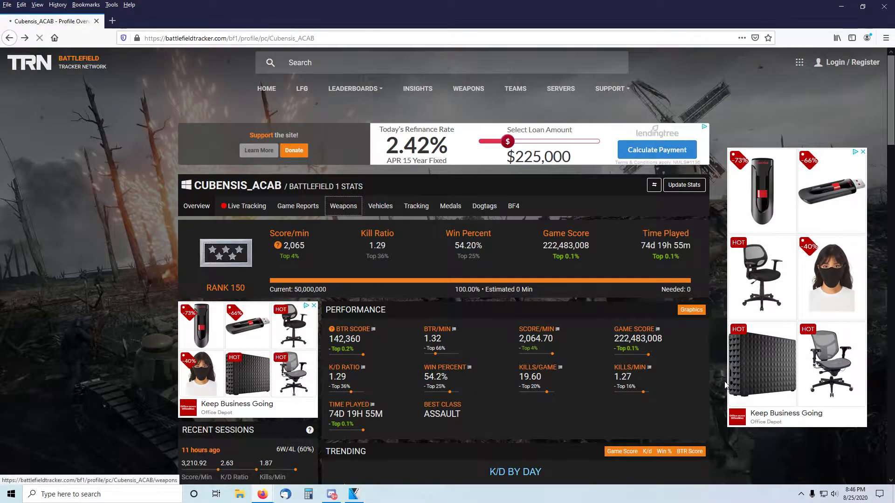
pyautogui.click(343, 206)
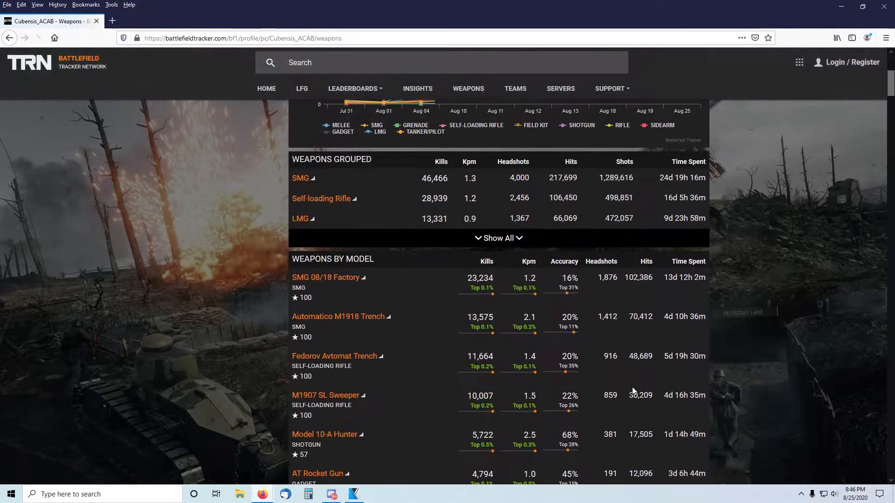
pyautogui.scroll(-3)
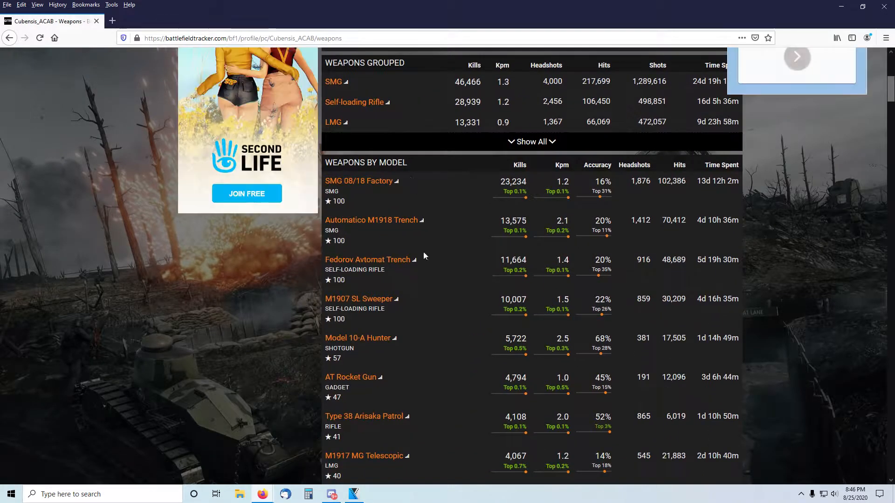
pyautogui.moveTo(450, 183)
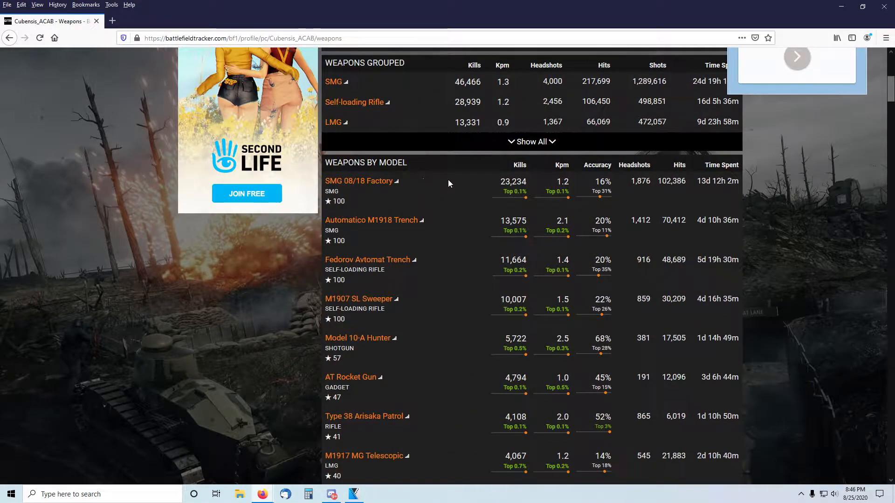
pyautogui.moveTo(395, 277)
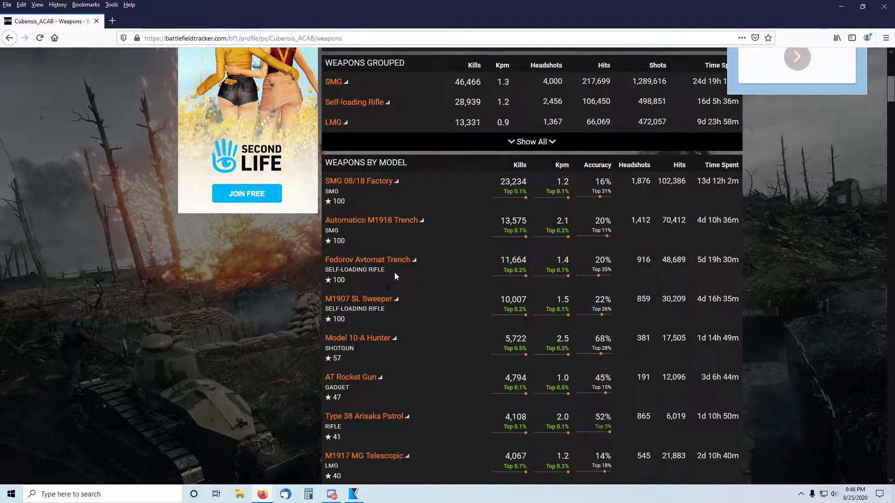
pyautogui.moveTo(381, 157)
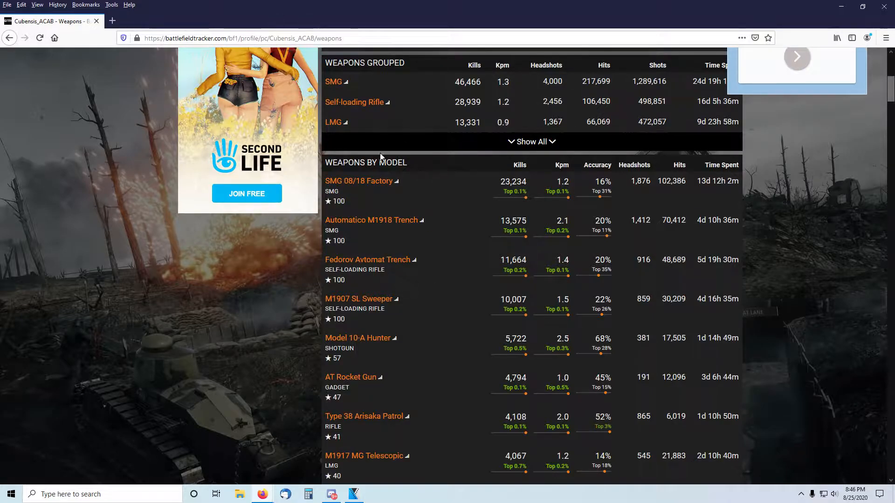
pyautogui.scroll(-3)
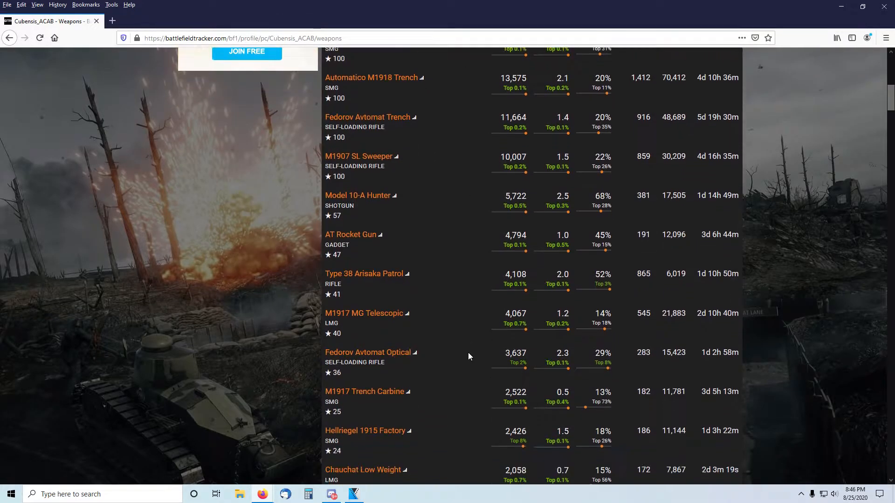
pyautogui.moveTo(387, 370)
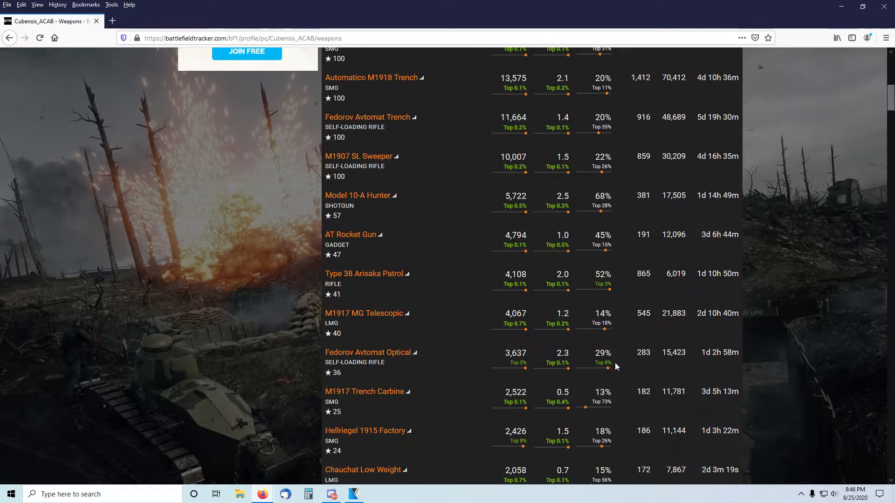
pyautogui.scroll(3)
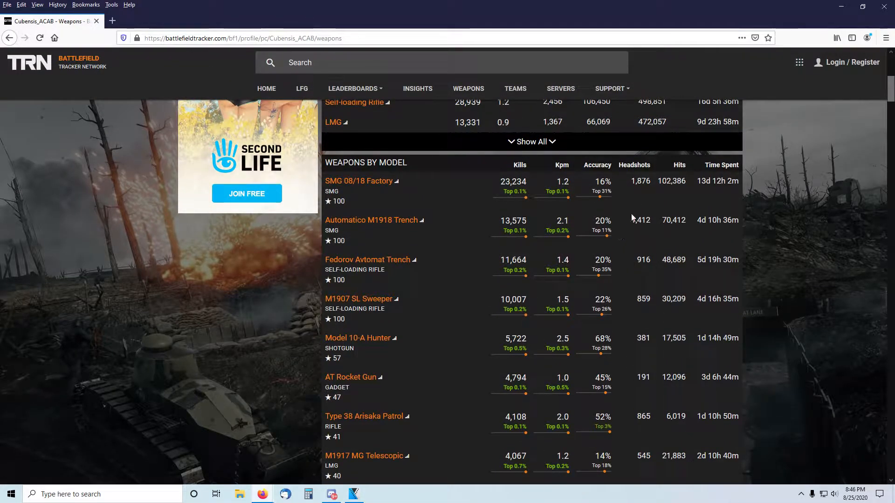
pyautogui.moveTo(465, 274)
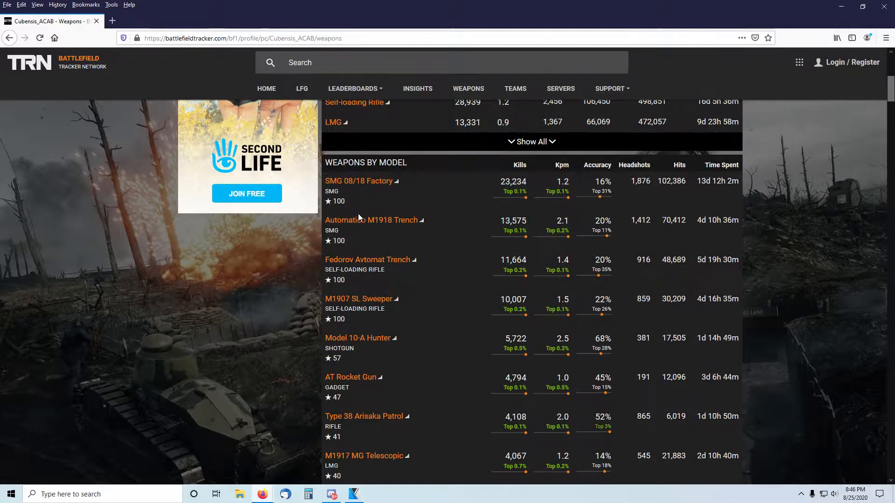
pyautogui.moveTo(556, 365)
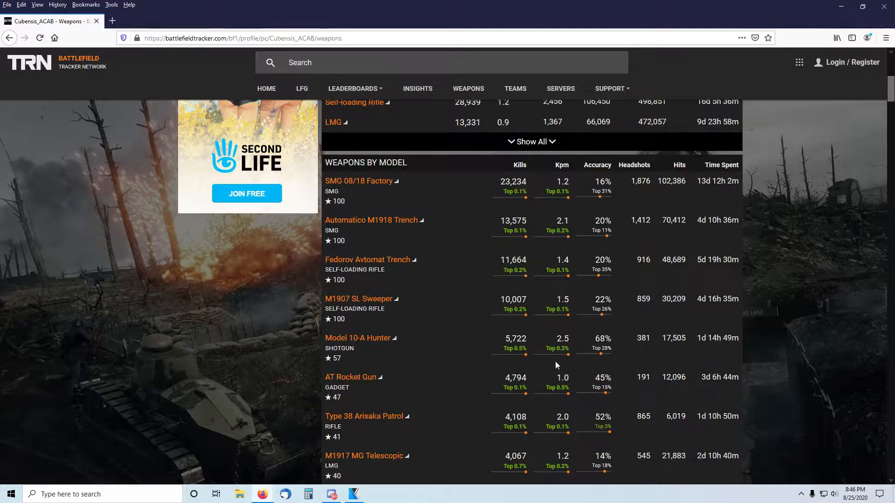
pyautogui.scroll(3)
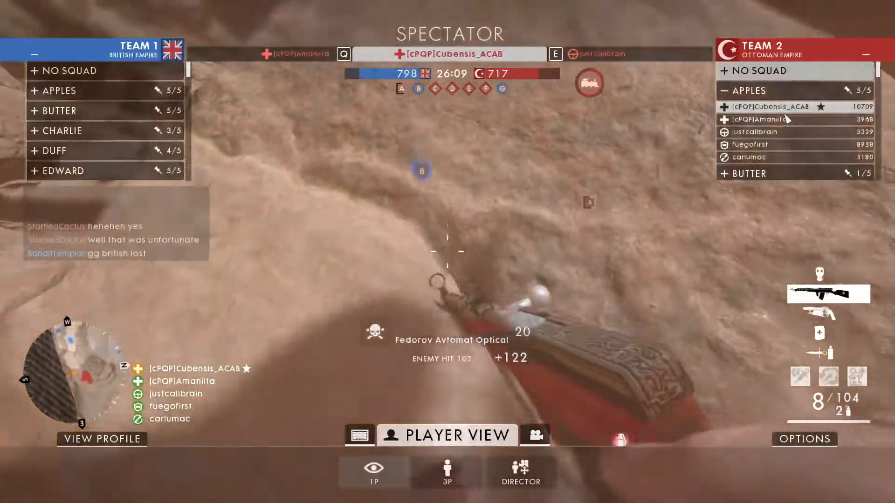
pyautogui.click(374, 472)
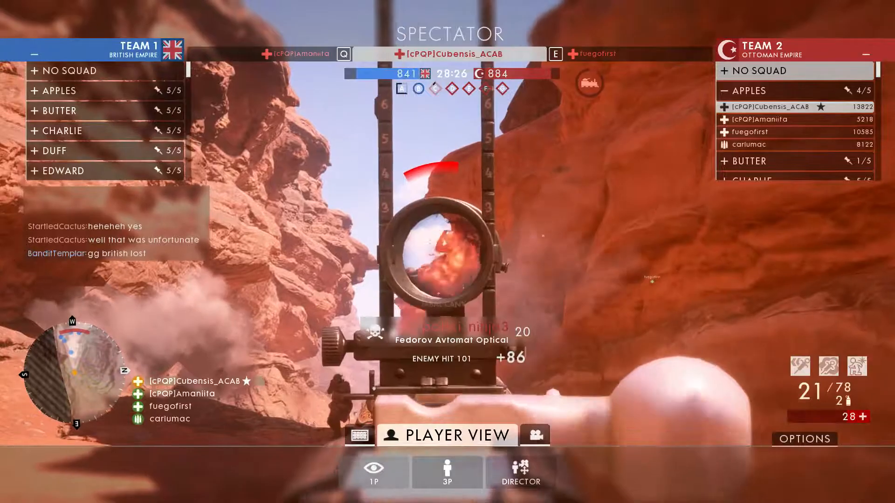
pyautogui.click(374, 472)
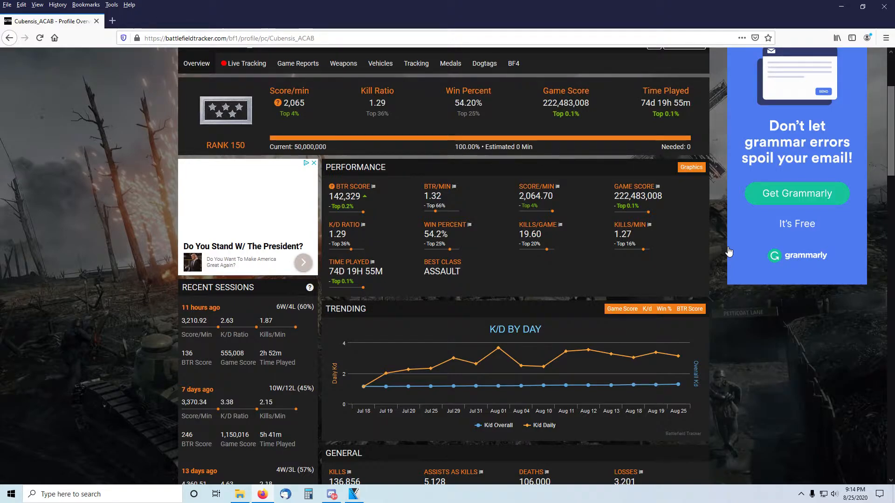
# Scroll the Overview to recent sessions and General stats: 136,856 kills, 106,000 deaths.
pyautogui.scroll(3)
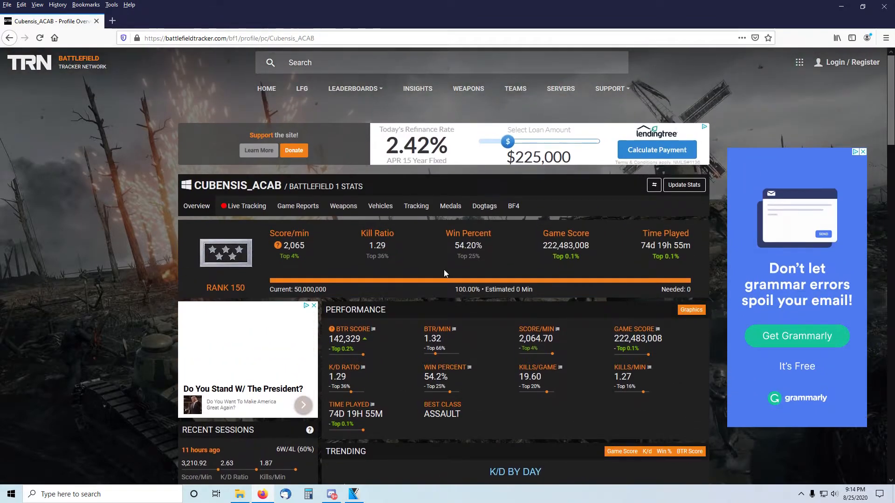
pyautogui.moveTo(463, 266)
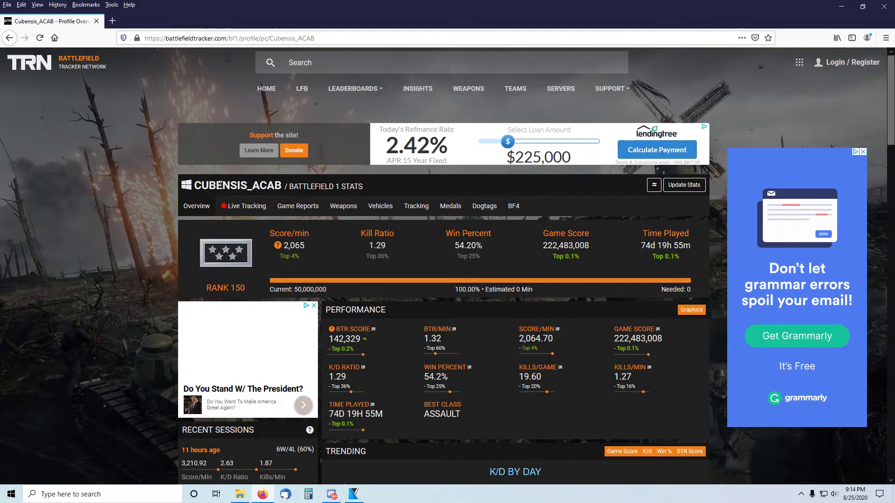
pyautogui.scroll(-3)
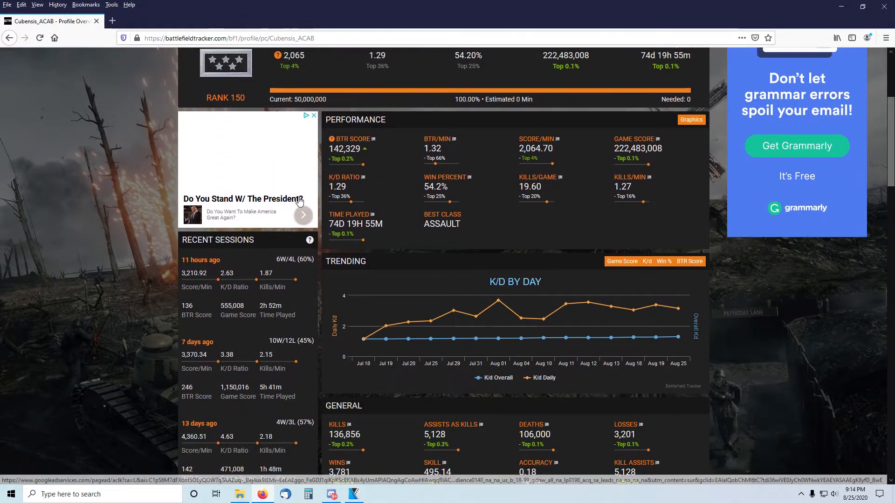
pyautogui.scroll(-3)
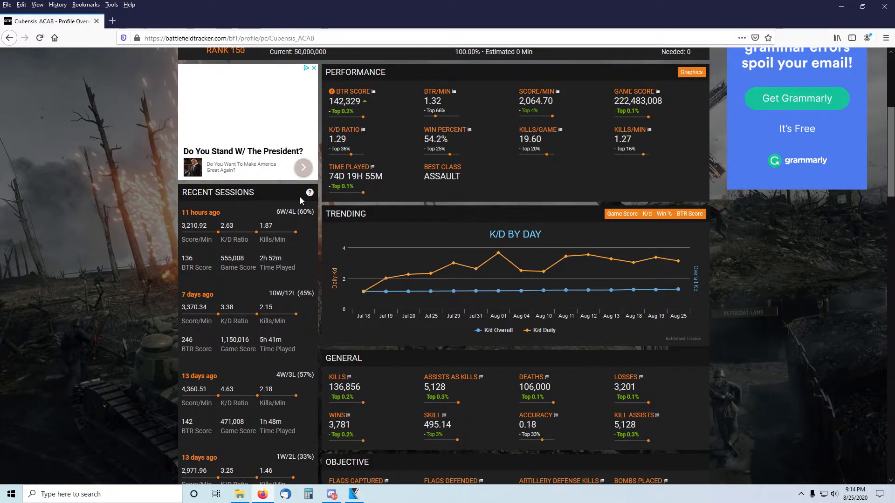